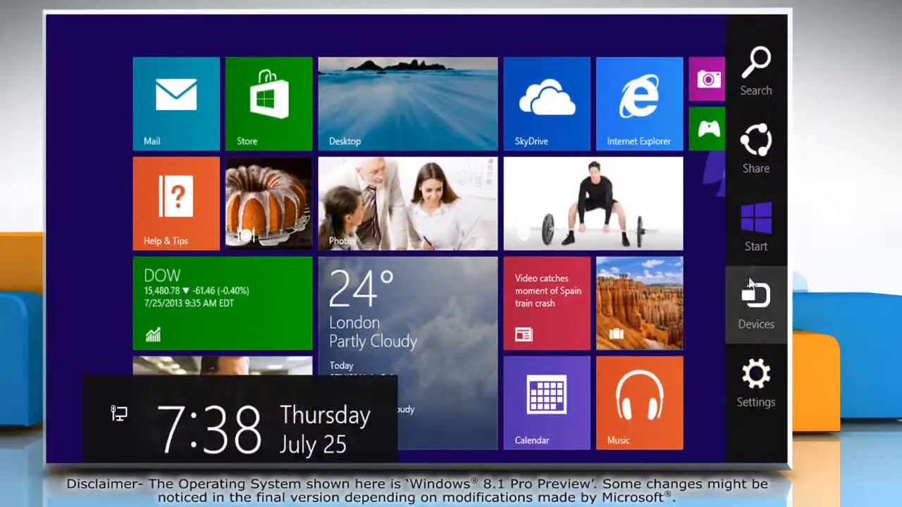
- Reach PC settings' Top settings page from the Settings charm via Change PC settings
left_click(755, 380)
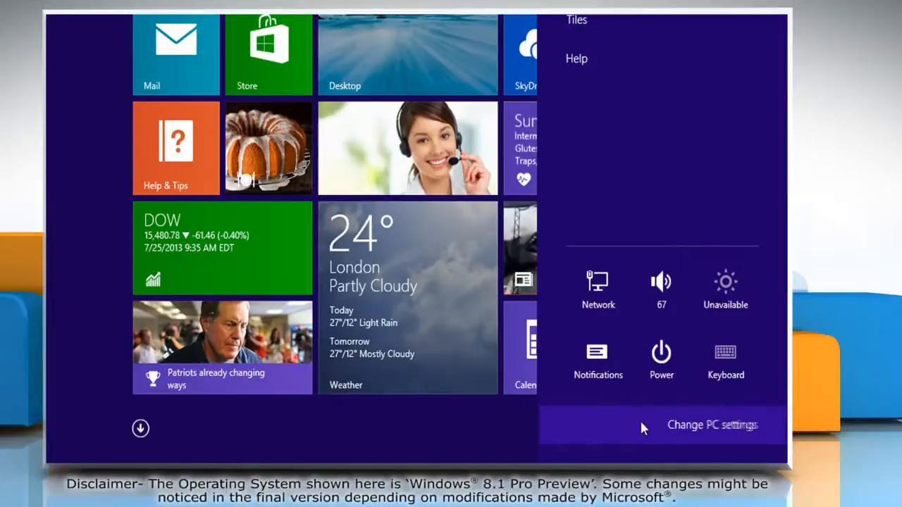
left_click(711, 426)
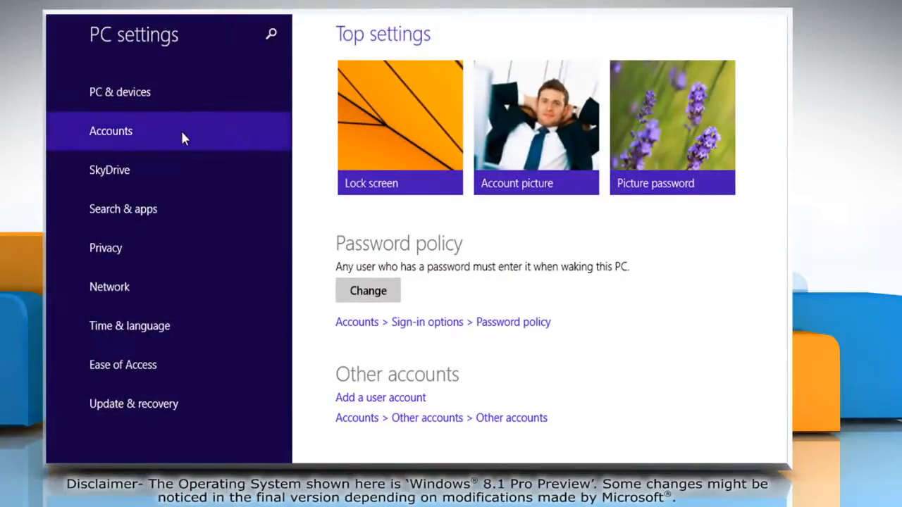
- Under Accounts > Sign-in options, start Change password and confirm the current password
left_click(110, 129)
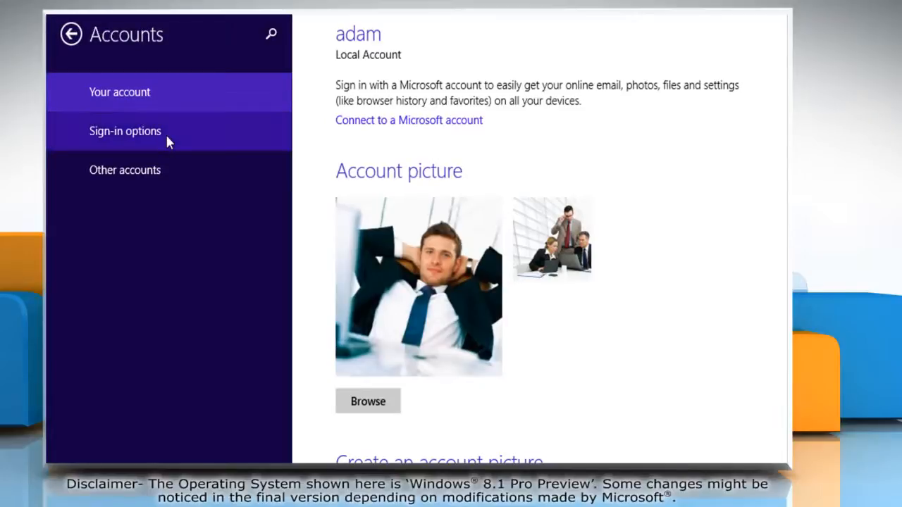
left_click(124, 131)
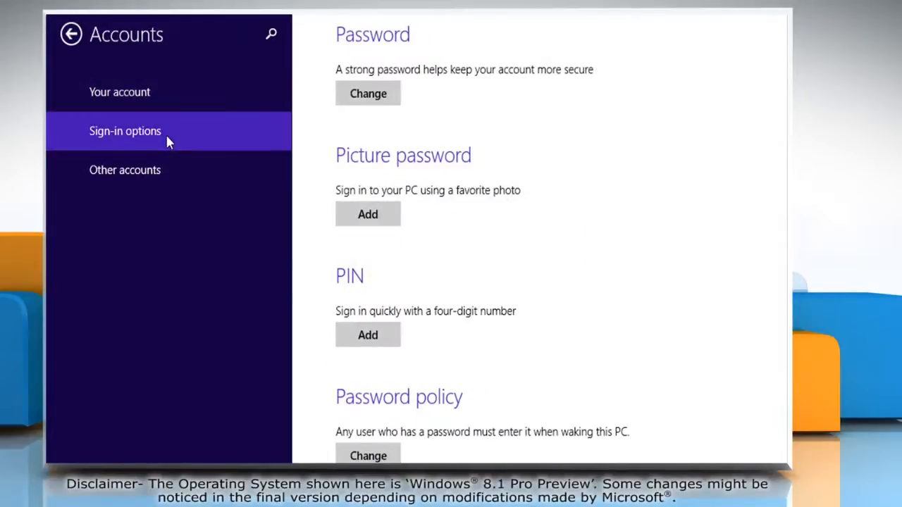
mouse_move(391, 101)
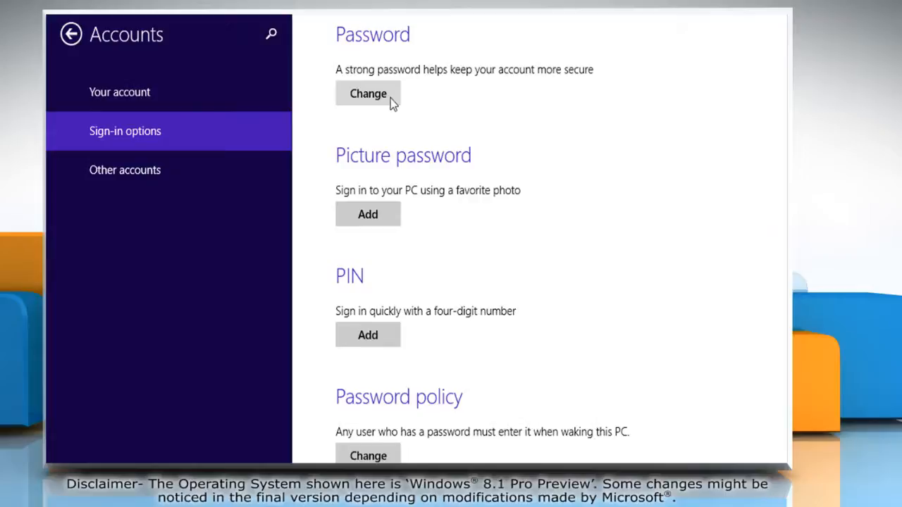
left_click(366, 93)
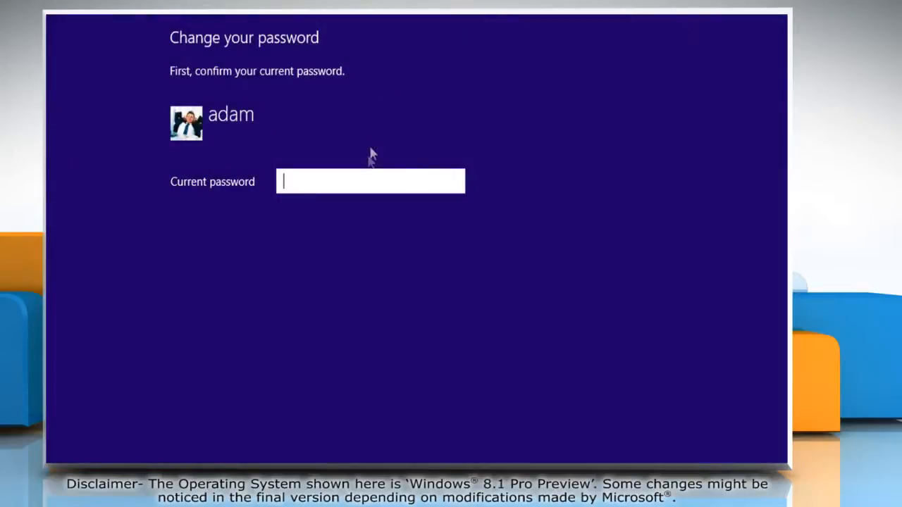
type("••")
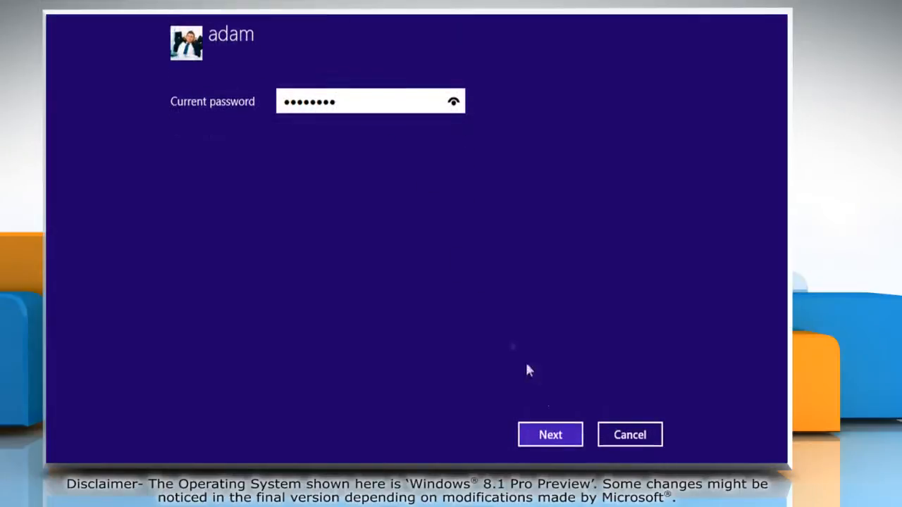
left_click(550, 434)
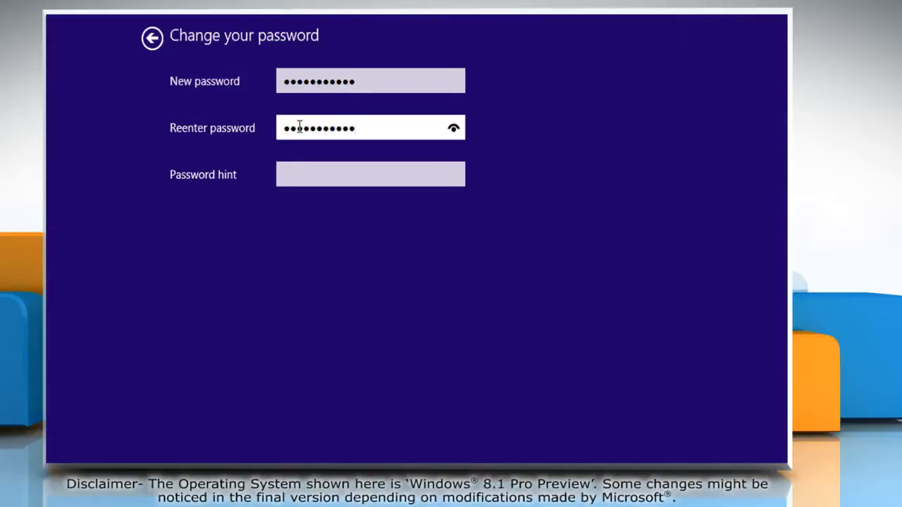
- Enter the new password with hint 'cap' and finish the change for account 'adam'
type("cap")
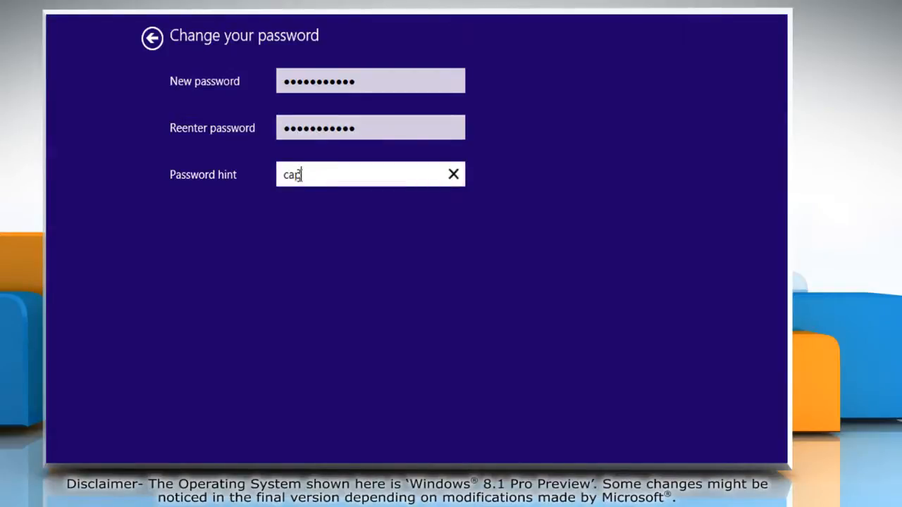
scroll("down", 3)
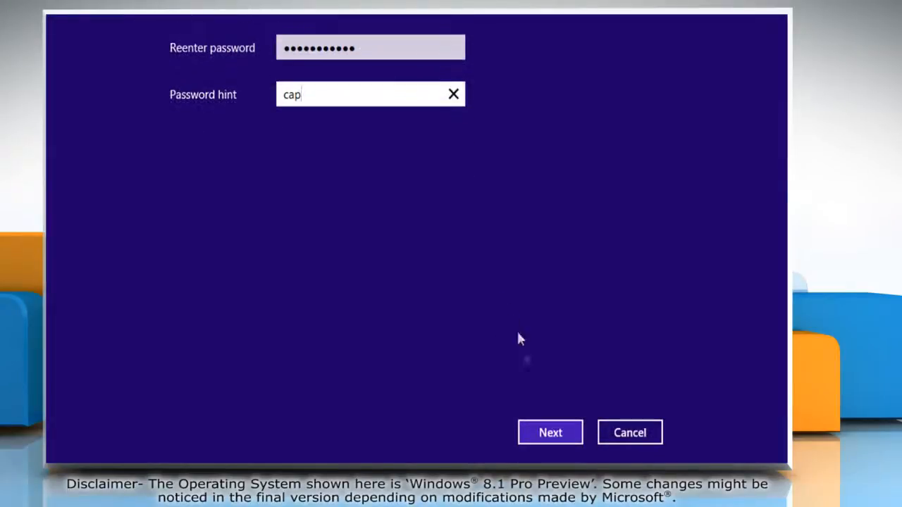
left_click(550, 431)
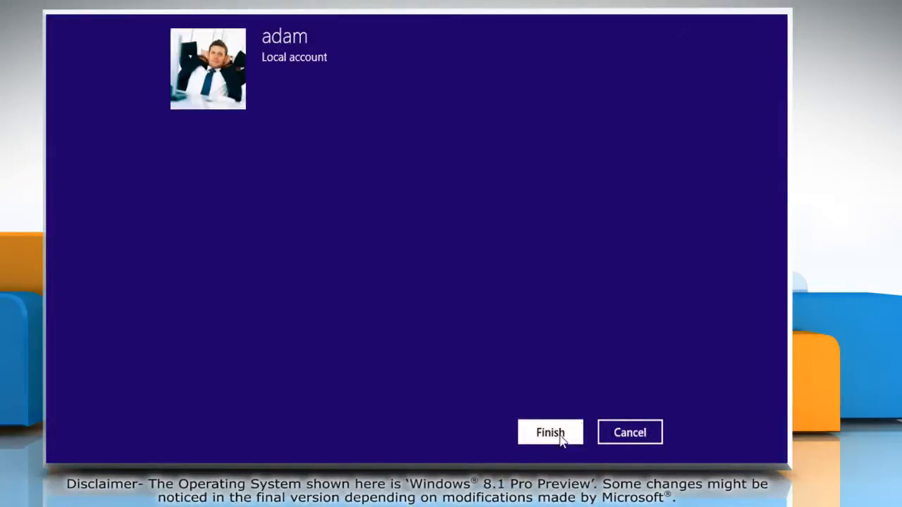
left_click(550, 431)
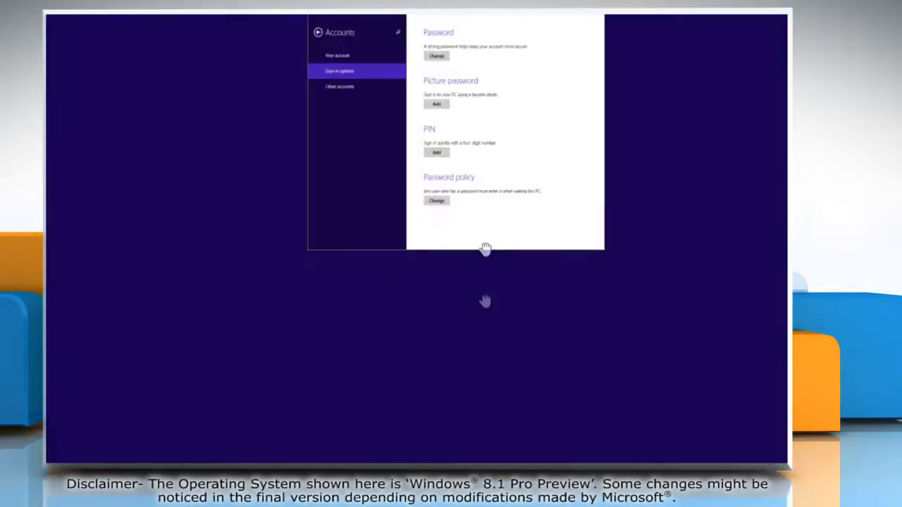